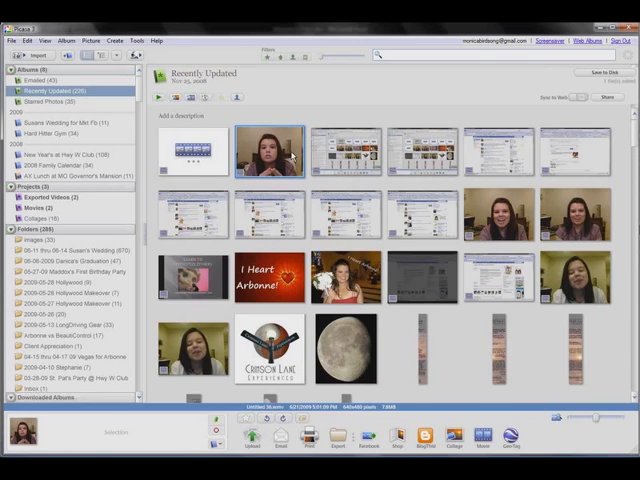
mouse_move(280, 160)
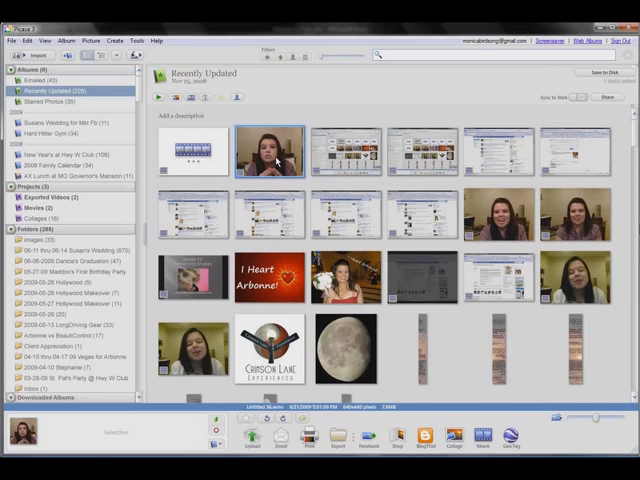
- Open the webcam video from the Recently Updated album in the video viewer
double_click(268, 152)
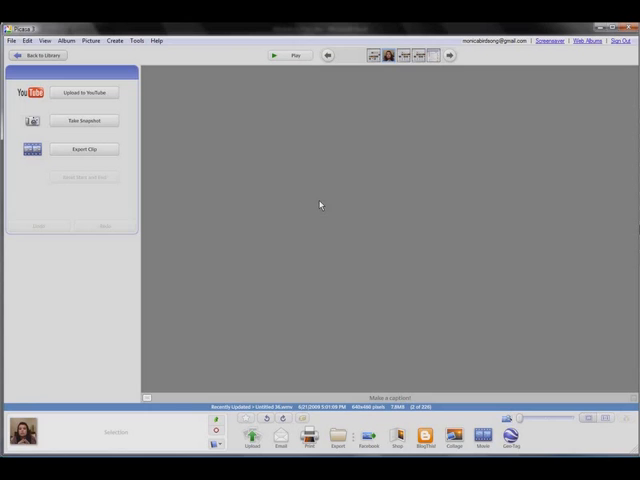
- Play the webcam video and pause it to locate the clip's start point
left_click(274, 56)
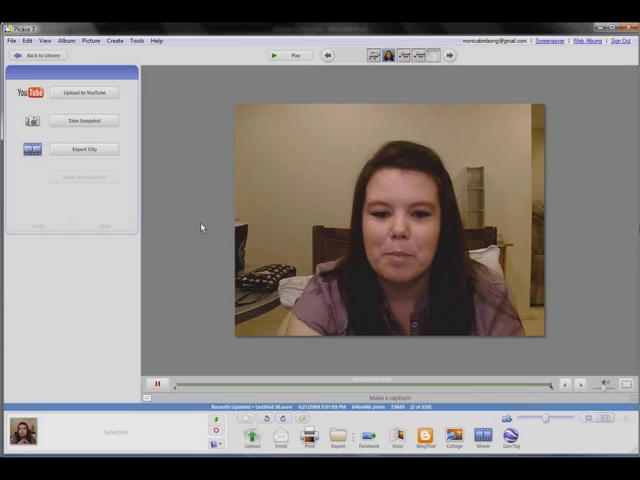
left_click(156, 384)
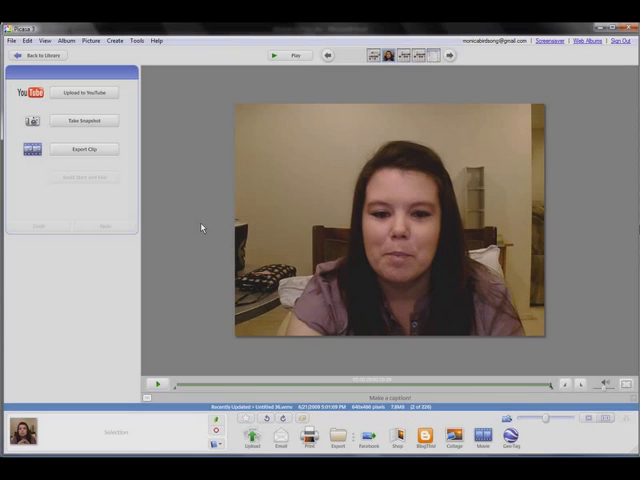
mouse_move(272, 372)
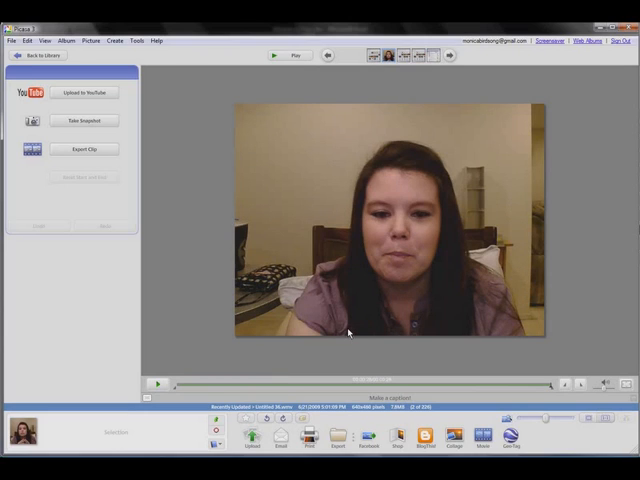
mouse_move(552, 360)
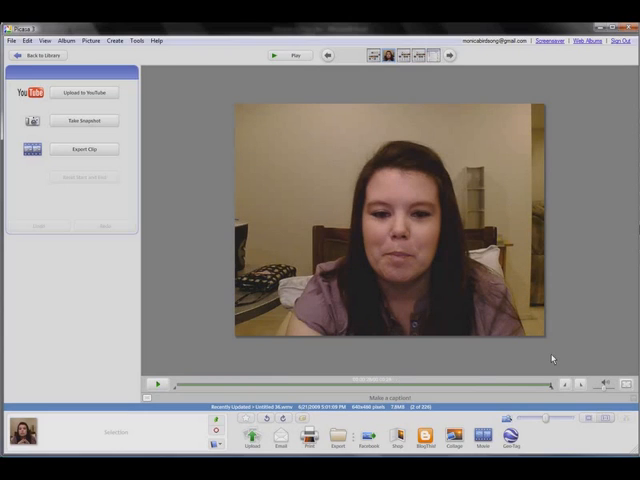
mouse_move(566, 388)
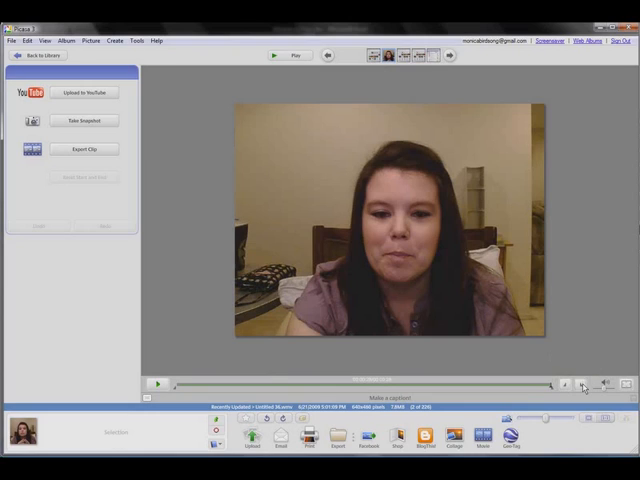
mouse_move(564, 386)
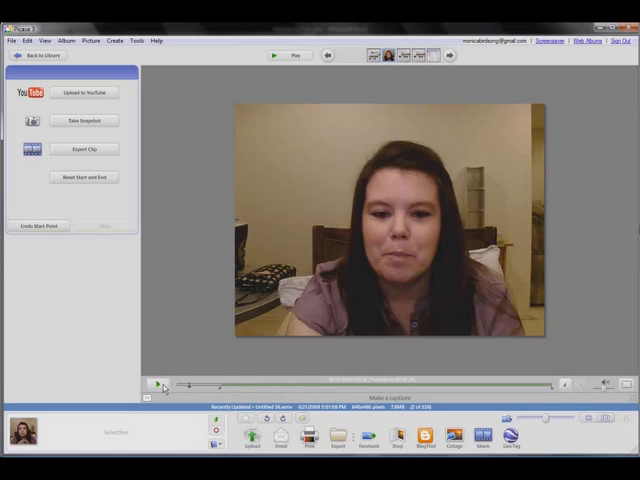
- Play and pause the video to mark the end trim point, keeping a few seconds
left_click(156, 384)
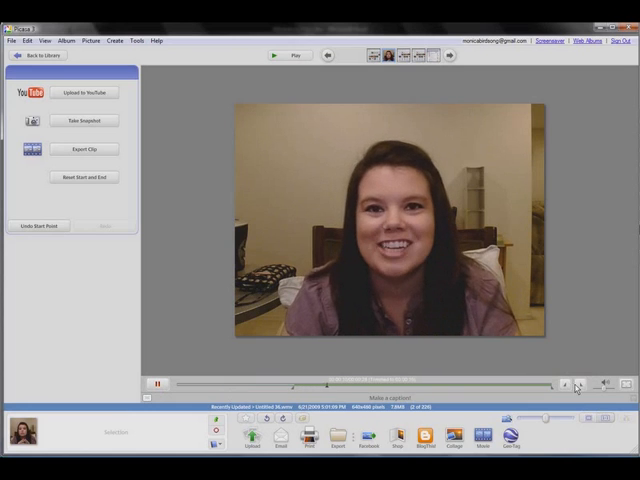
mouse_move(578, 384)
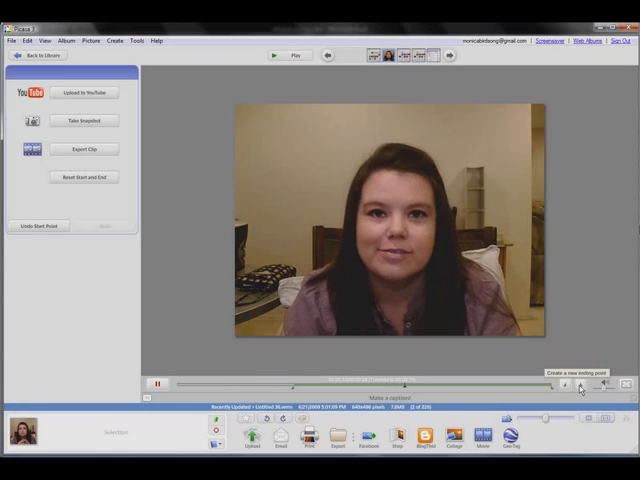
left_click(564, 384)
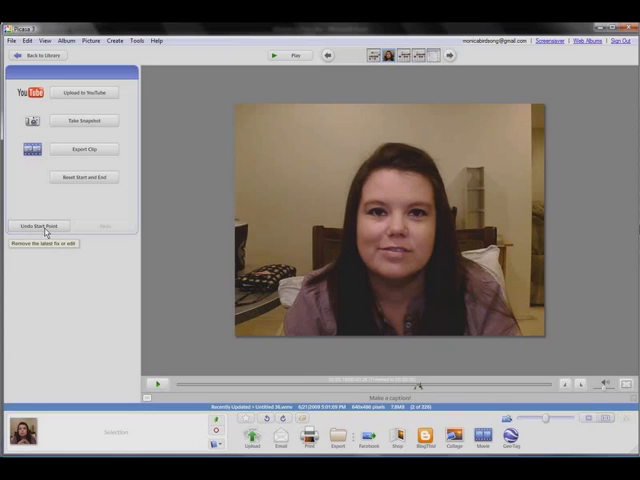
mouse_move(224, 288)
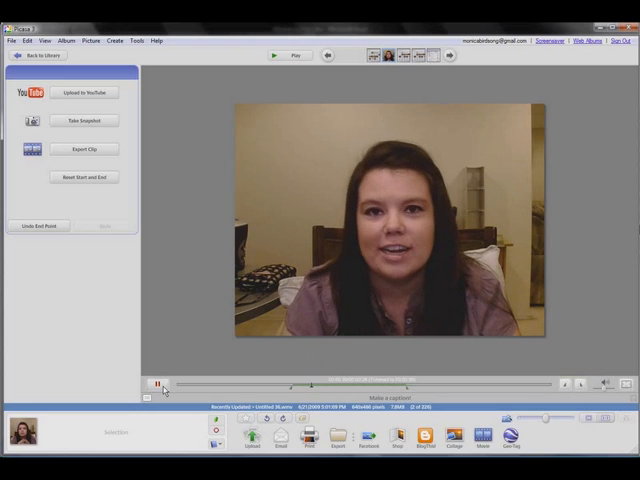
left_click(158, 384)
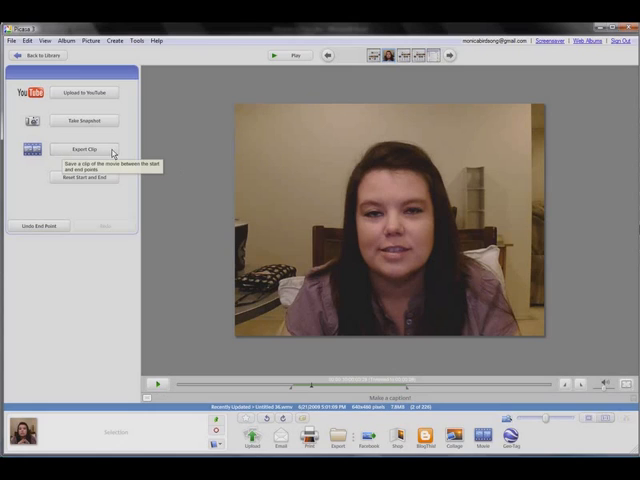
- Export the trimmed section of the webcam video as its own clip
left_click(84, 148)
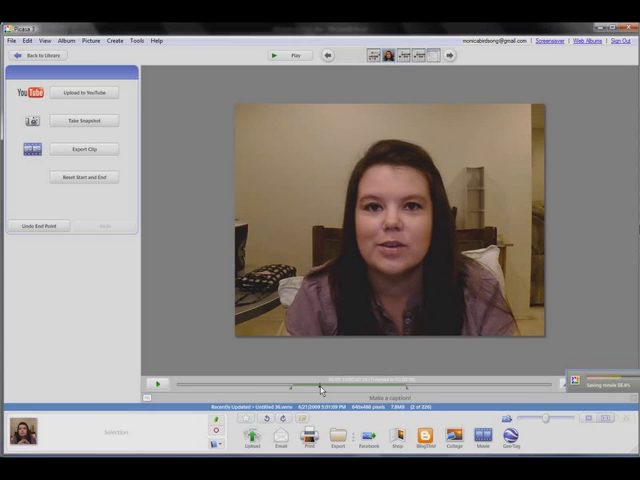
mouse_move(532, 360)
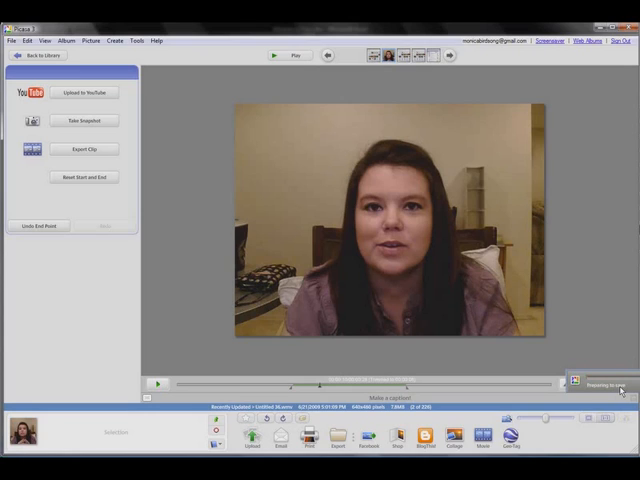
mouse_move(620, 388)
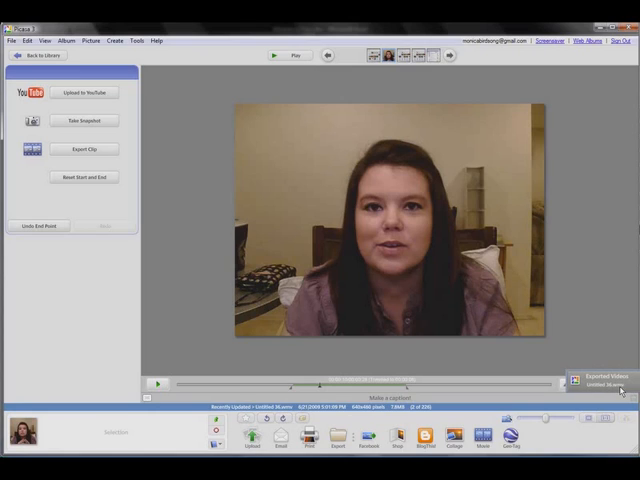
mouse_move(448, 228)
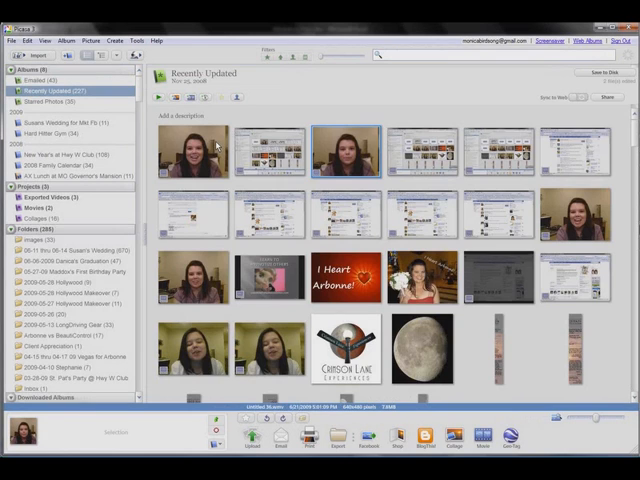
left_click(192, 150)
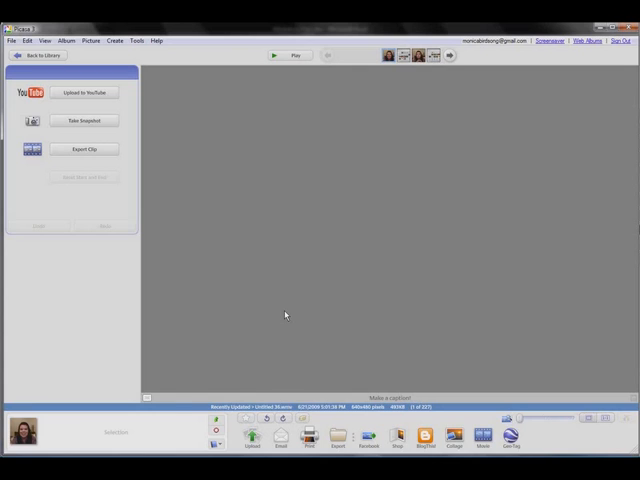
left_click(274, 56)
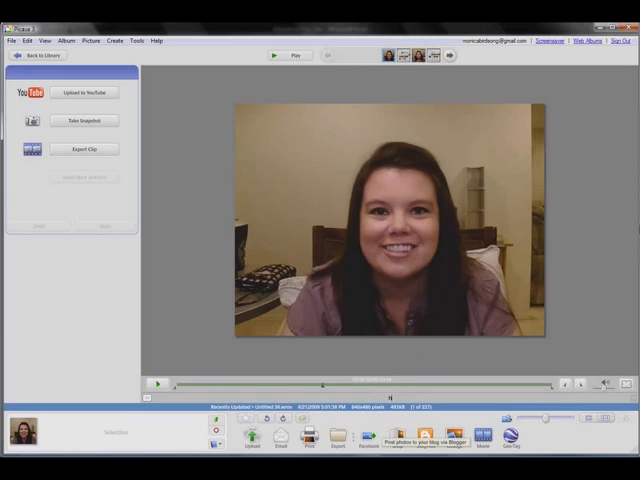
type("http://www.helpyourmimnow.com")
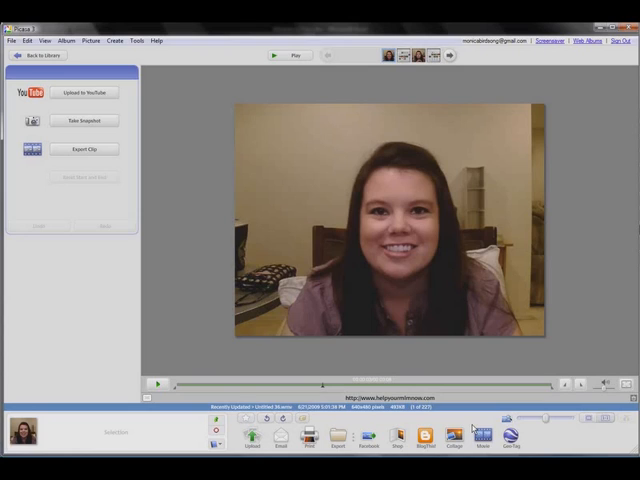
mouse_move(484, 436)
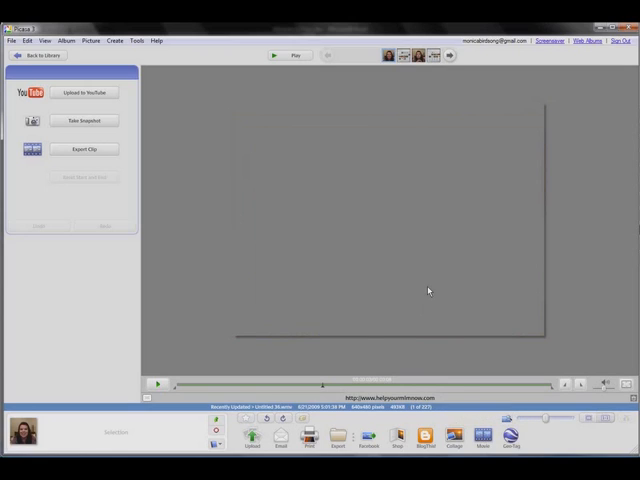
mouse_move(484, 444)
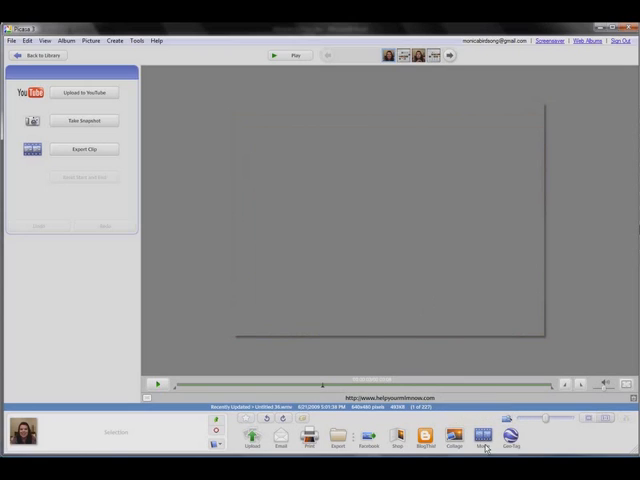
mouse_move(464, 376)
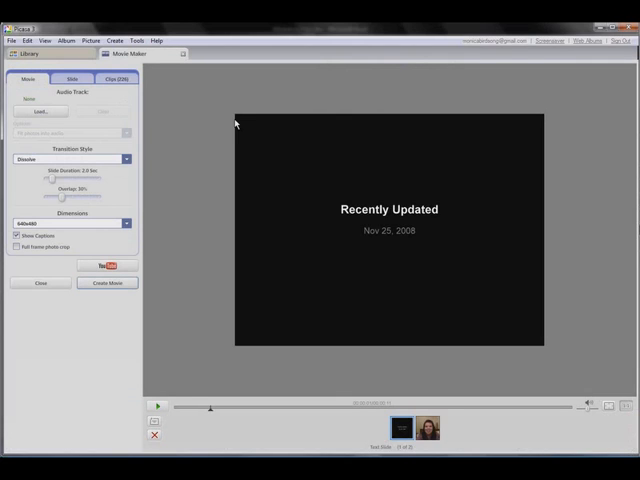
mouse_move(352, 298)
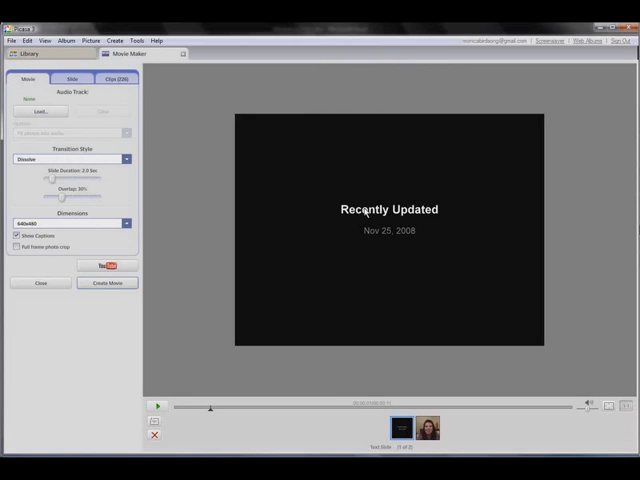
mouse_move(464, 284)
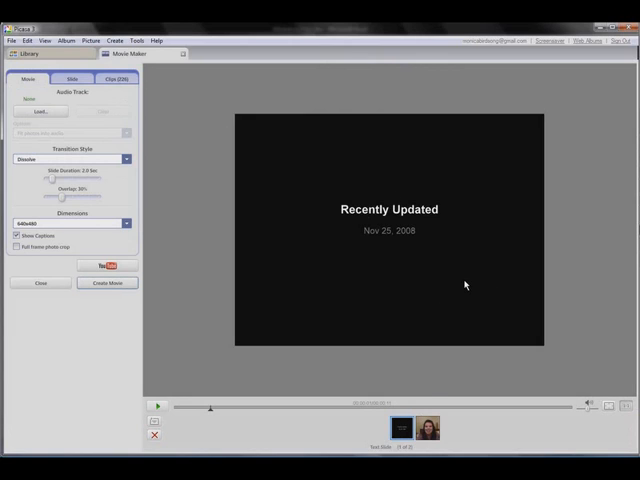
mouse_move(162, 252)
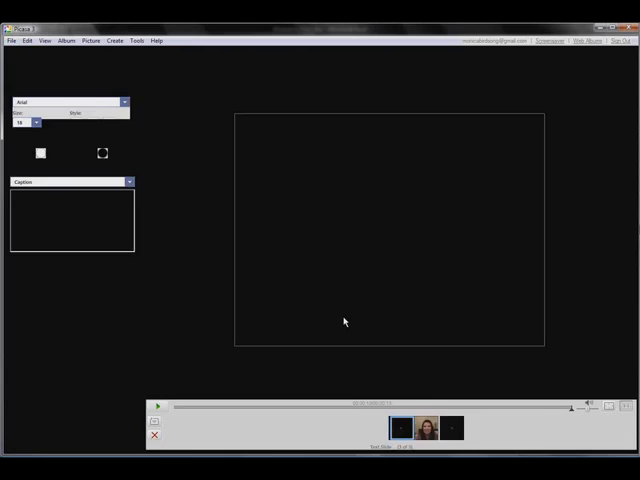
- Give the black slide the text 'Edit Me' with a different font and a credits template
left_click(130, 52)
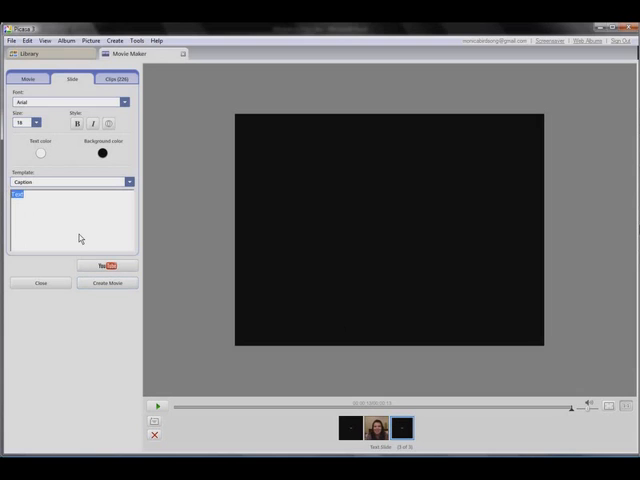
type("Edit Me!")
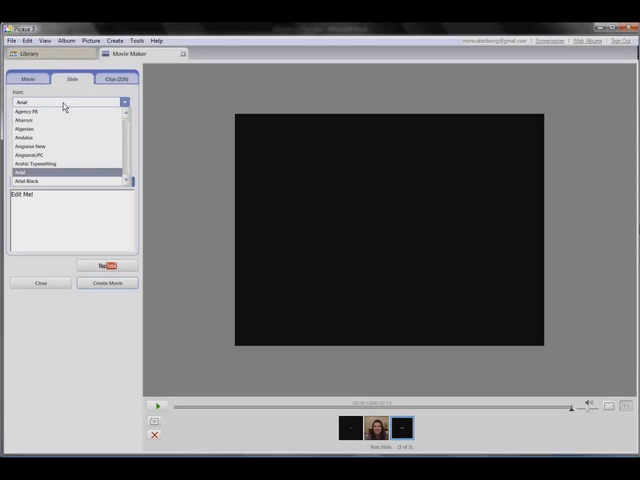
left_click(40, 120)
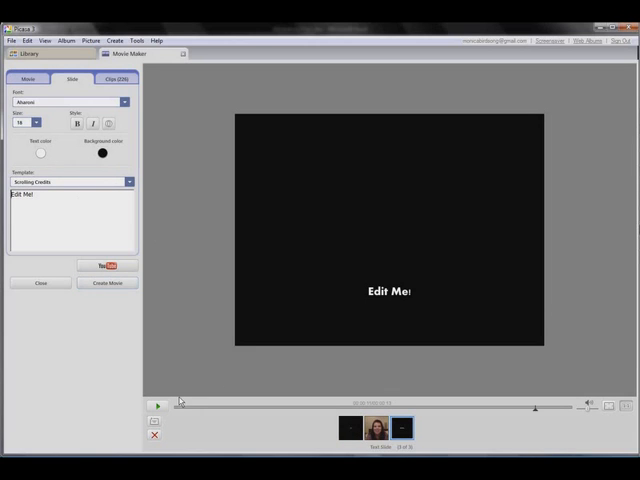
left_click(156, 406)
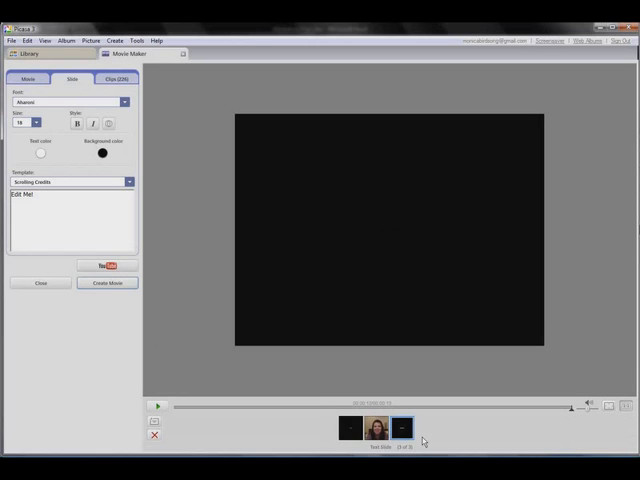
- Preview the captioned webcam clip in the movie timeline with its Movie settings
left_click(400, 430)
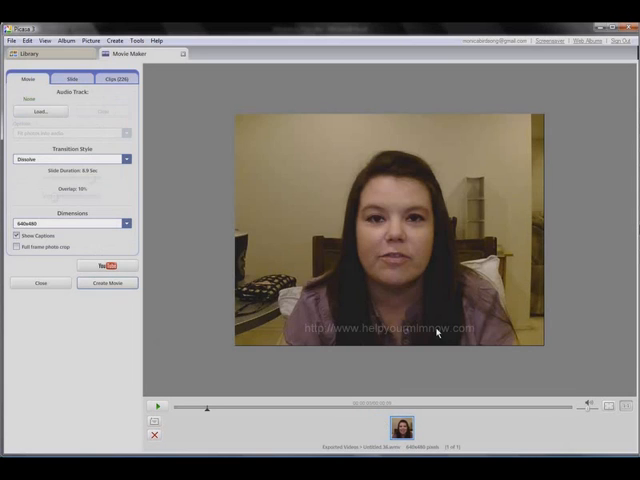
mouse_move(122, 294)
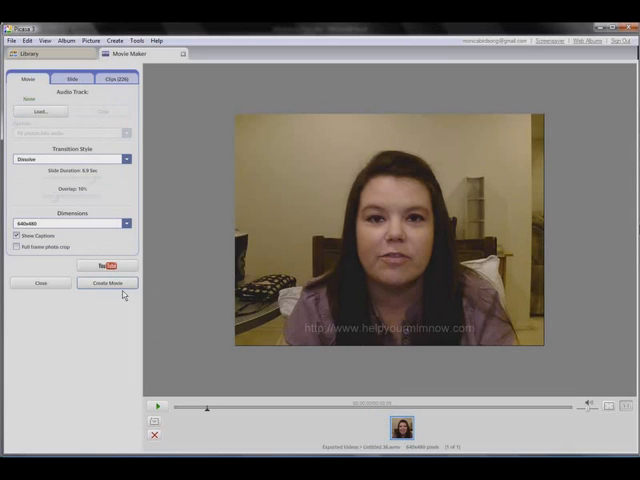